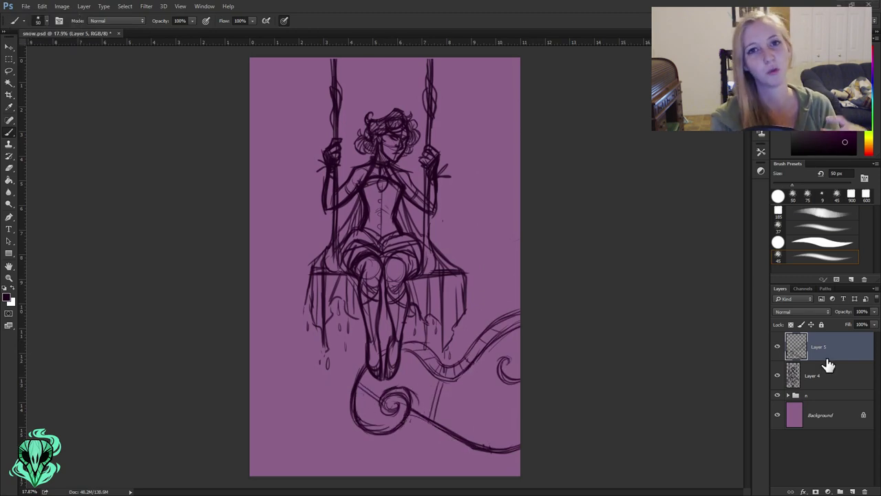
# Select the lower sketch layer to refine the skirt and add perspective guide lines
pyautogui.click(817, 375)
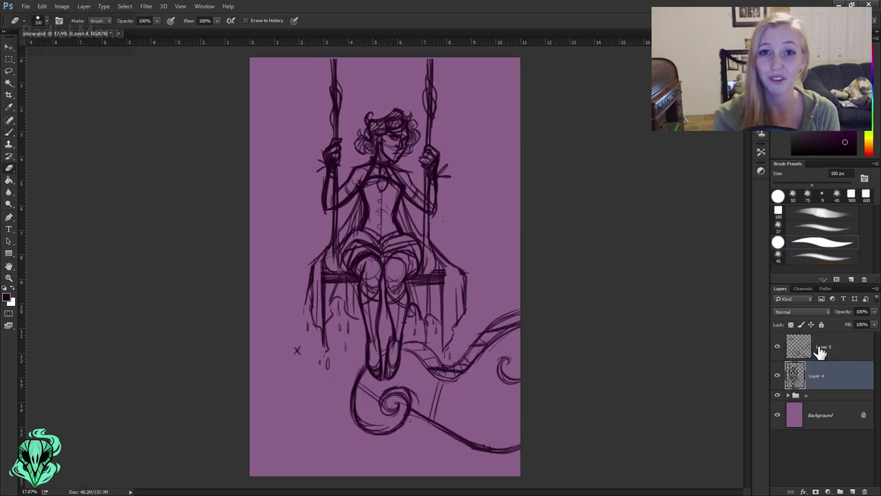
pyautogui.click(826, 347)
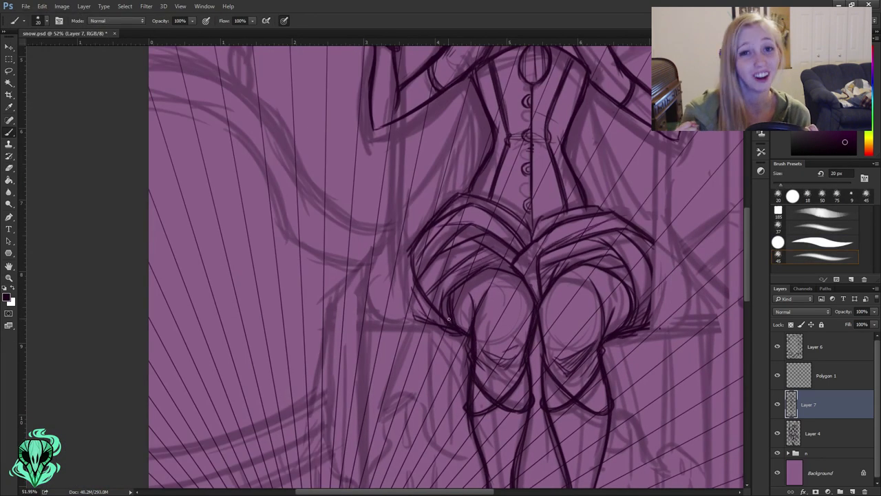
# Fade the sketch layer so the face and eyes can be inked over it
pyautogui.scroll(-3)
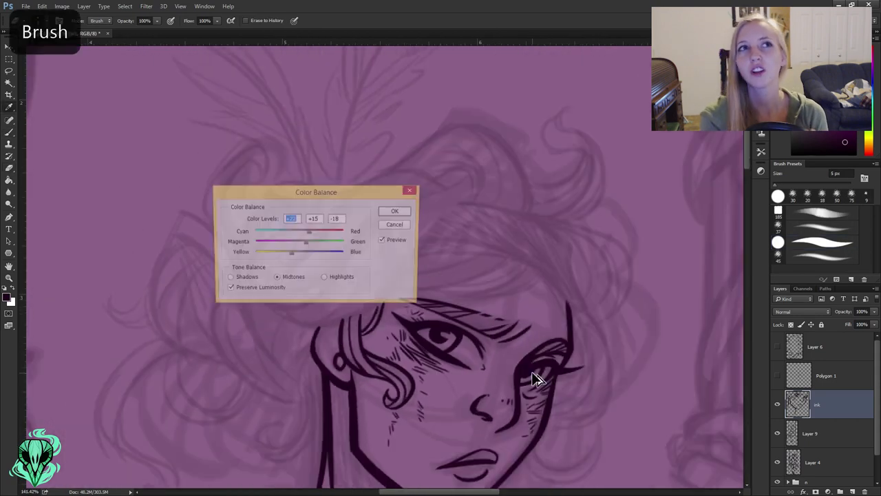
# Adjust the sketch's Color Balance before inking the head, feathers, hair and corset
pyautogui.click(393, 211)
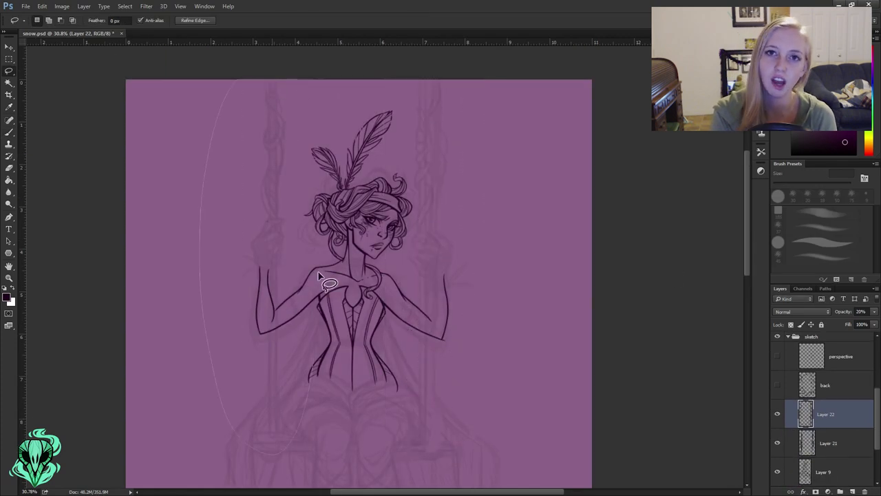
# Begin a Lasso selection on the line art for the skirt fold inking
pyautogui.click(826, 443)
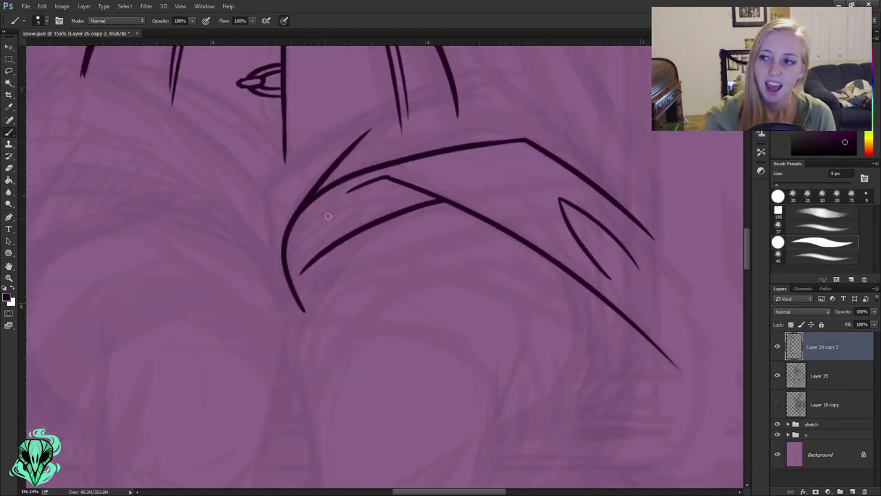
# Ink two curved skirt fold lines under the bodice and a long outline below the skirt
pyautogui.moveTo(327, 216); pyautogui.dragTo(187, 273)
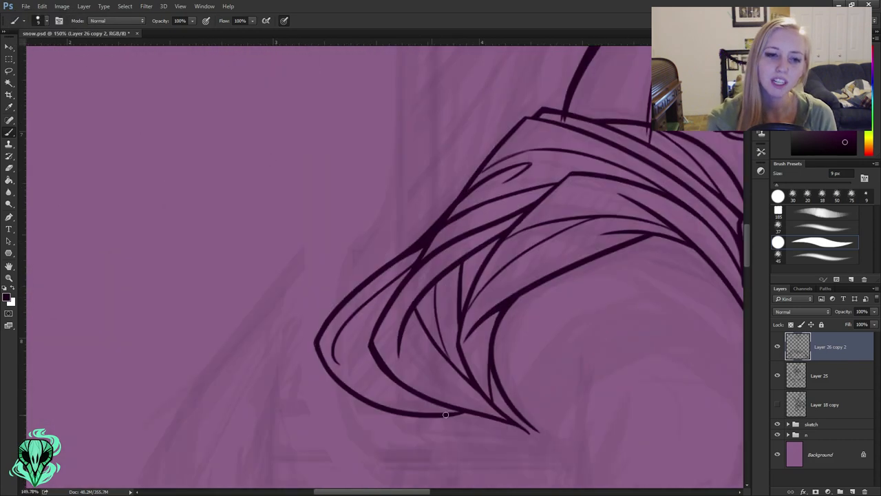
pyautogui.moveTo(446, 414); pyautogui.dragTo(304, 307)
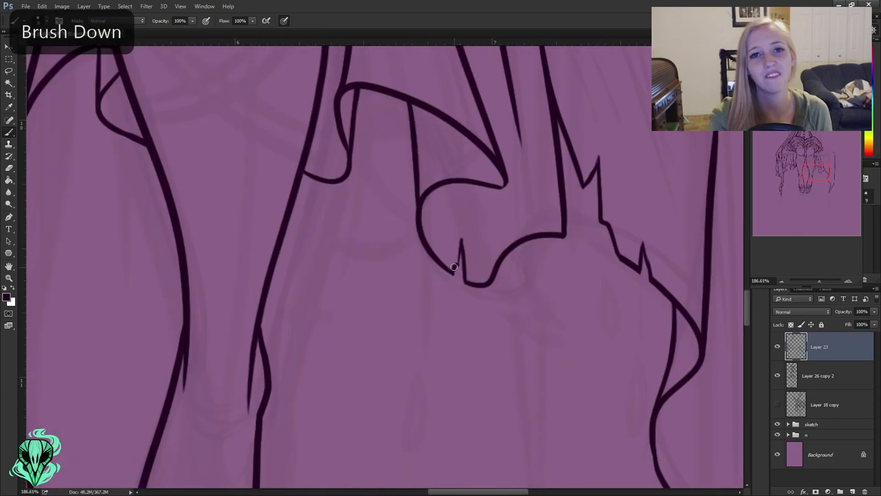
pyautogui.moveTo(454, 267); pyautogui.dragTo(462, 185)
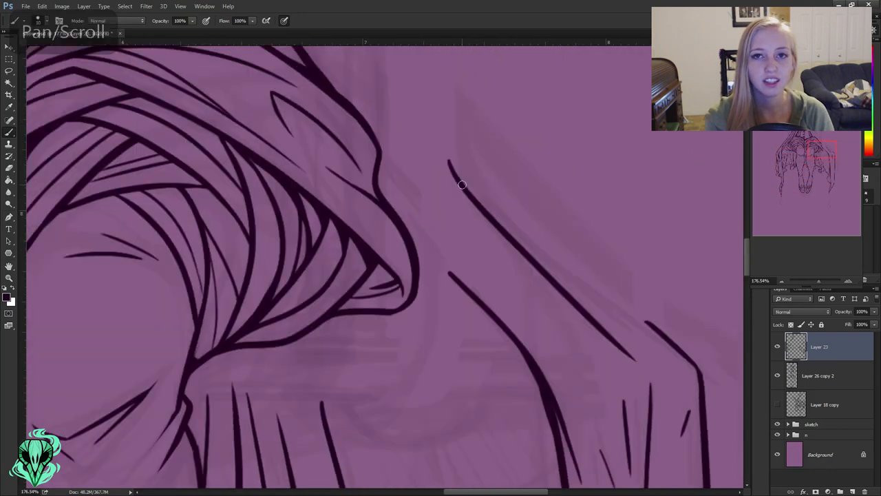